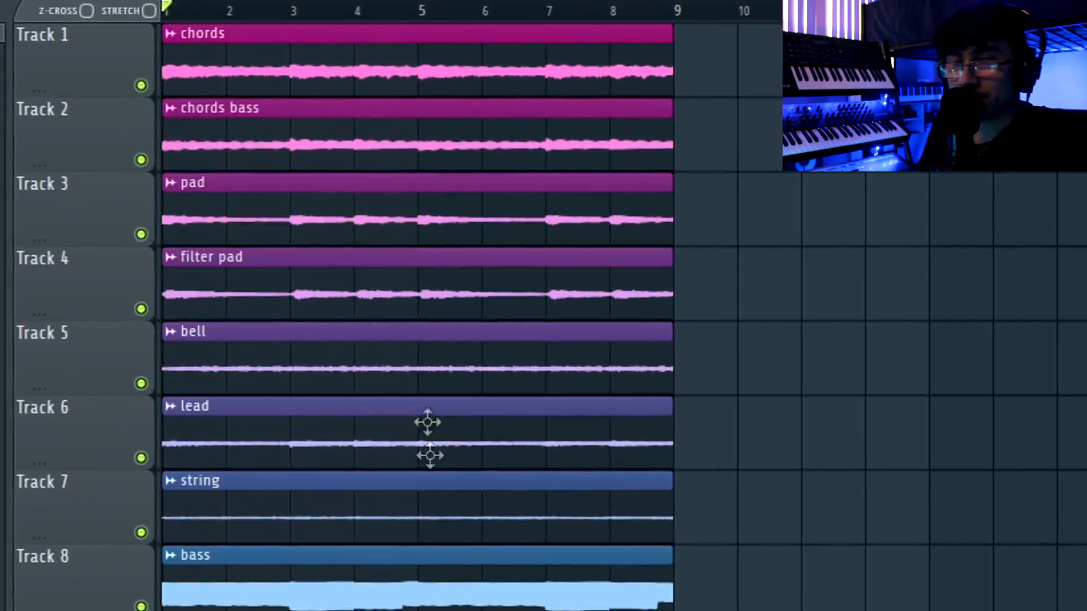
# - Browse the Tools menu and then the Help menu over the eight-track playlist
pyautogui.click(206, 17)
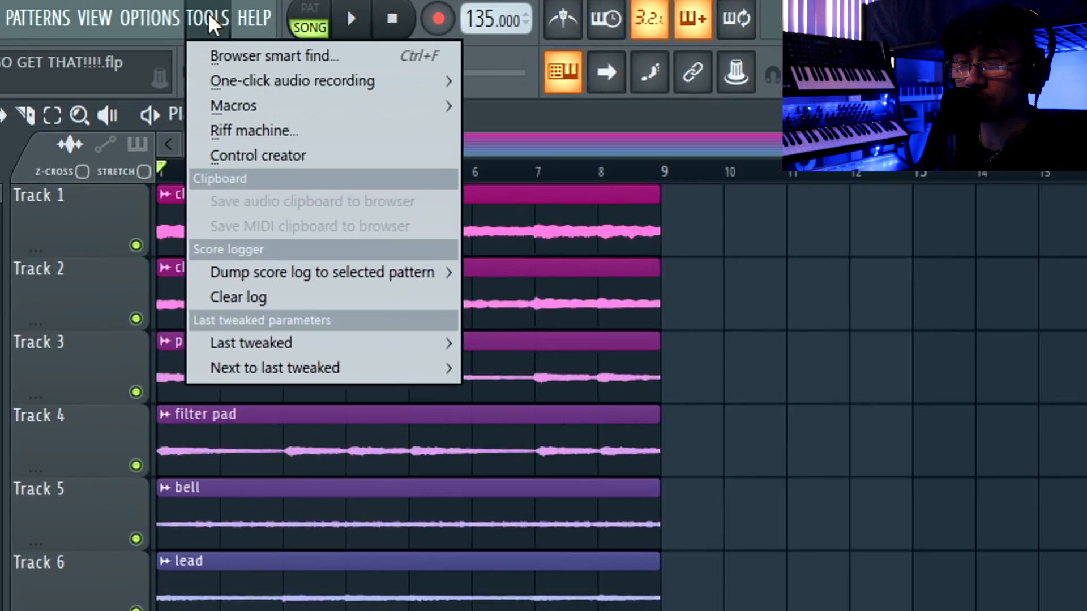
pyautogui.click(255, 17)
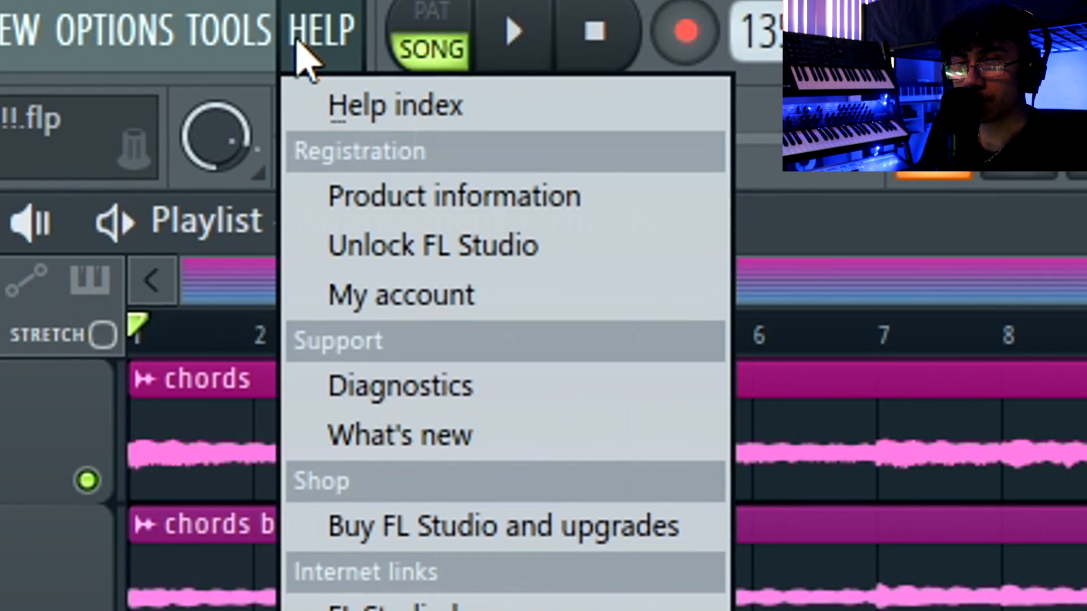